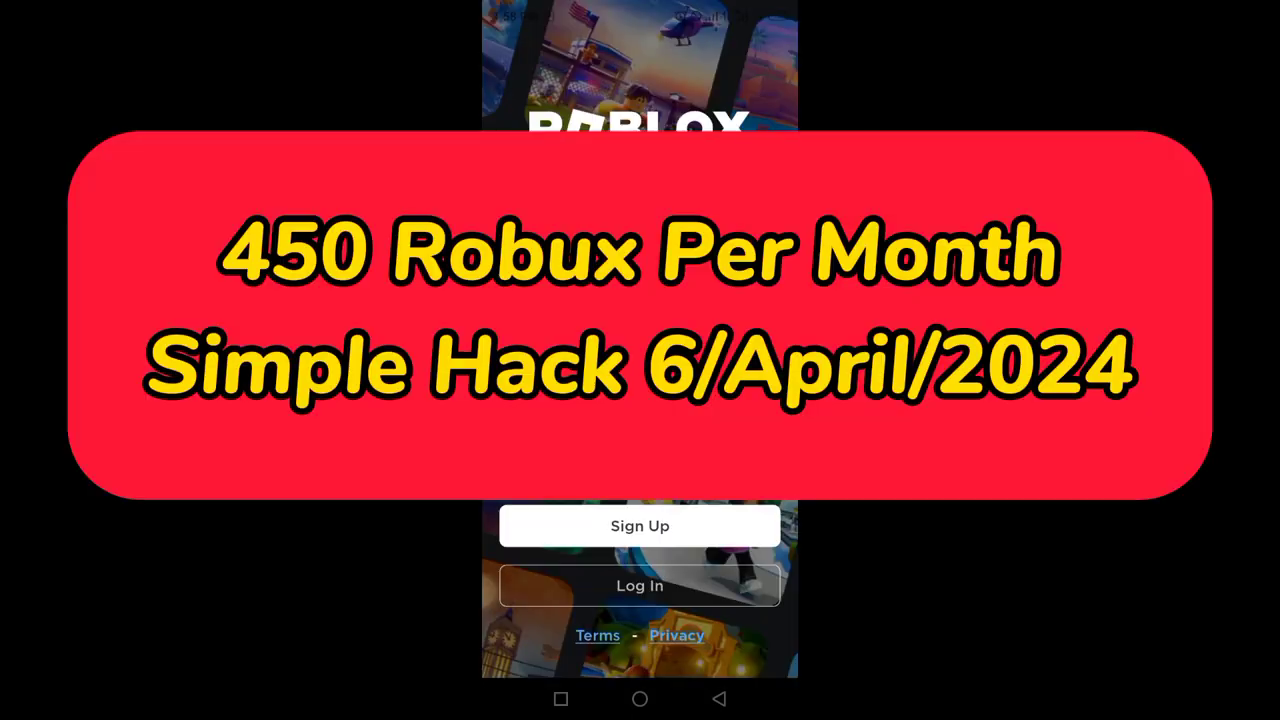
Start a new sign-up and confirm May 5 1998 as the birthday.
{"action": "left_click", "coordinate": [640, 524]}
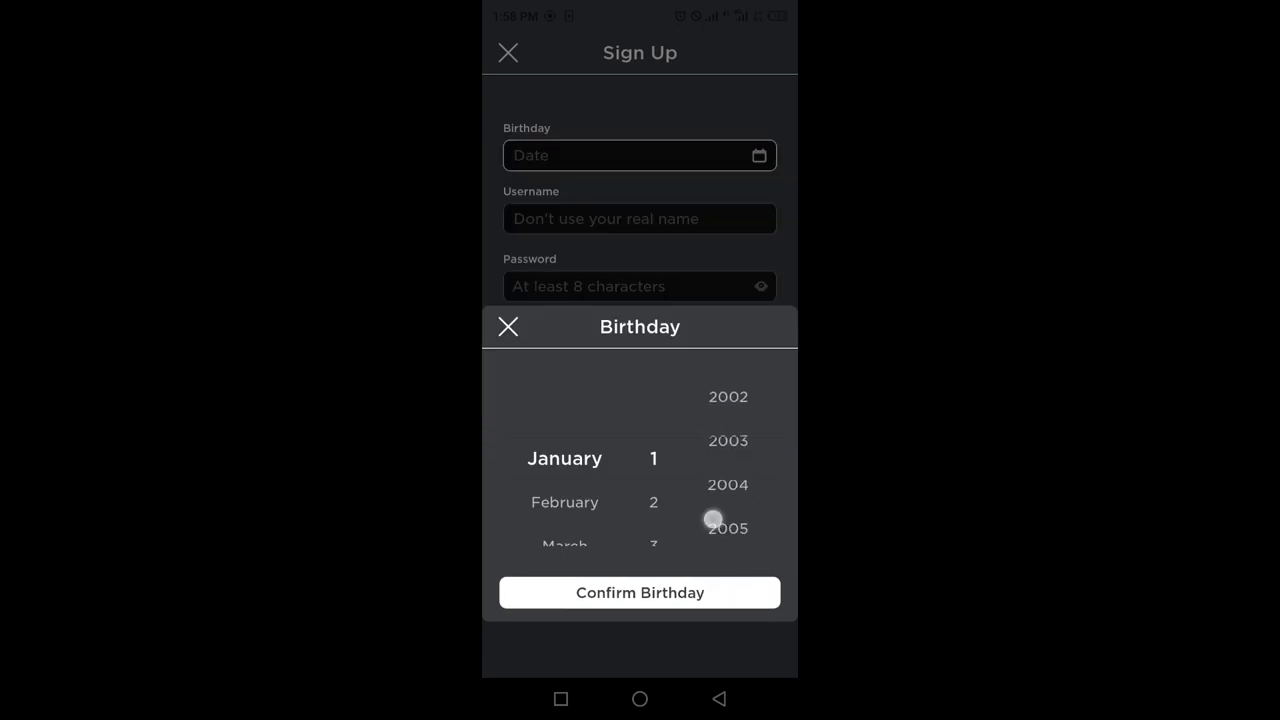
{"action": "scroll", "scroll_direction": "down", "scroll_amount": 3}
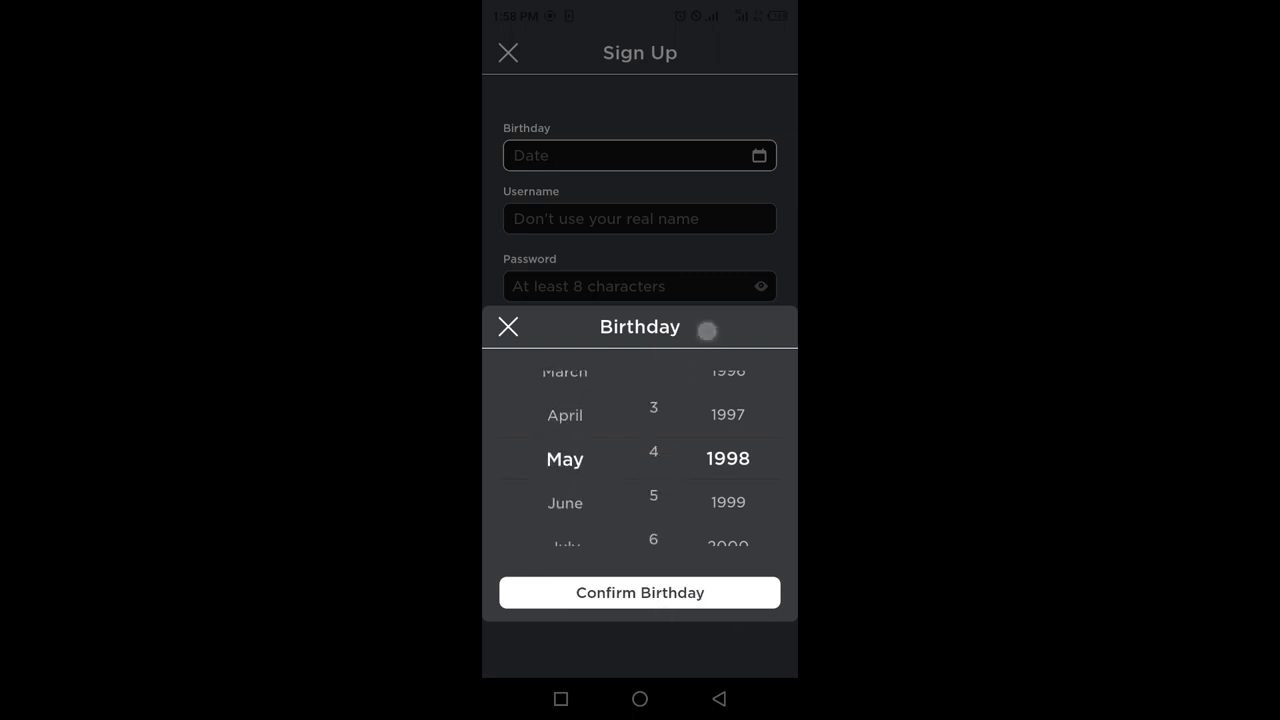
{"action": "left_click", "coordinate": [640, 592]}
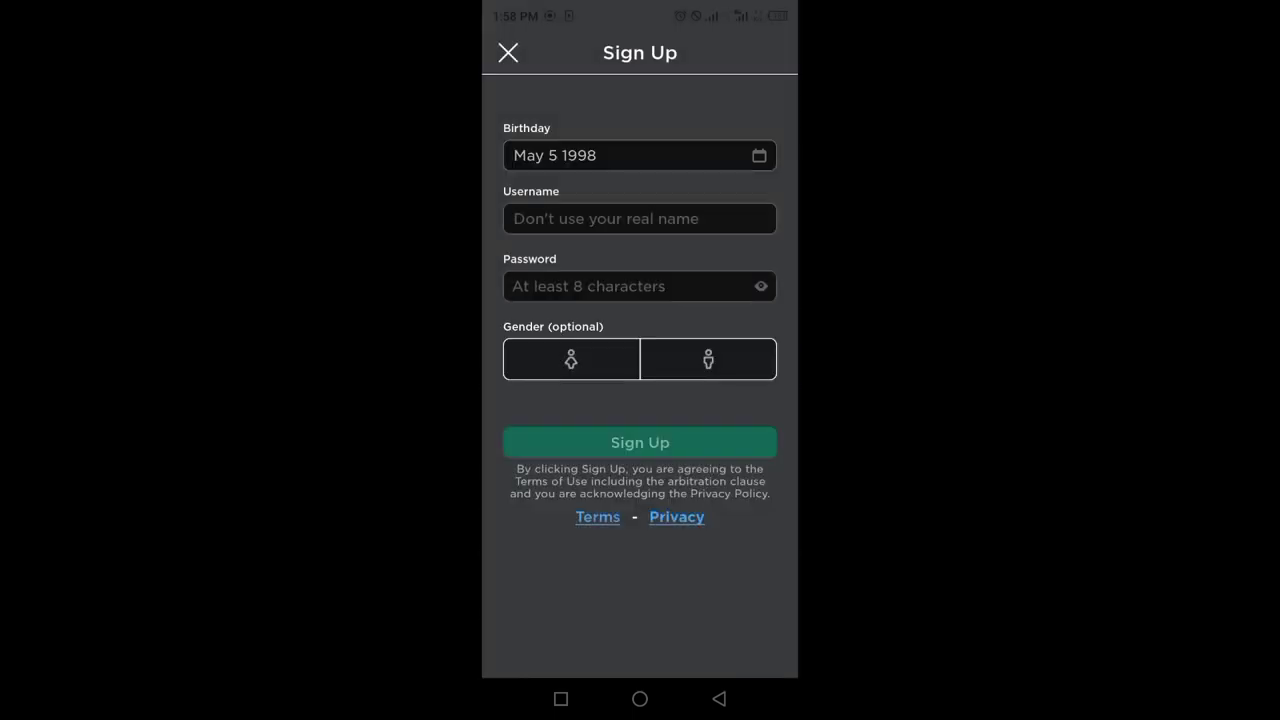
{"action": "left_click", "coordinate": [640, 218]}
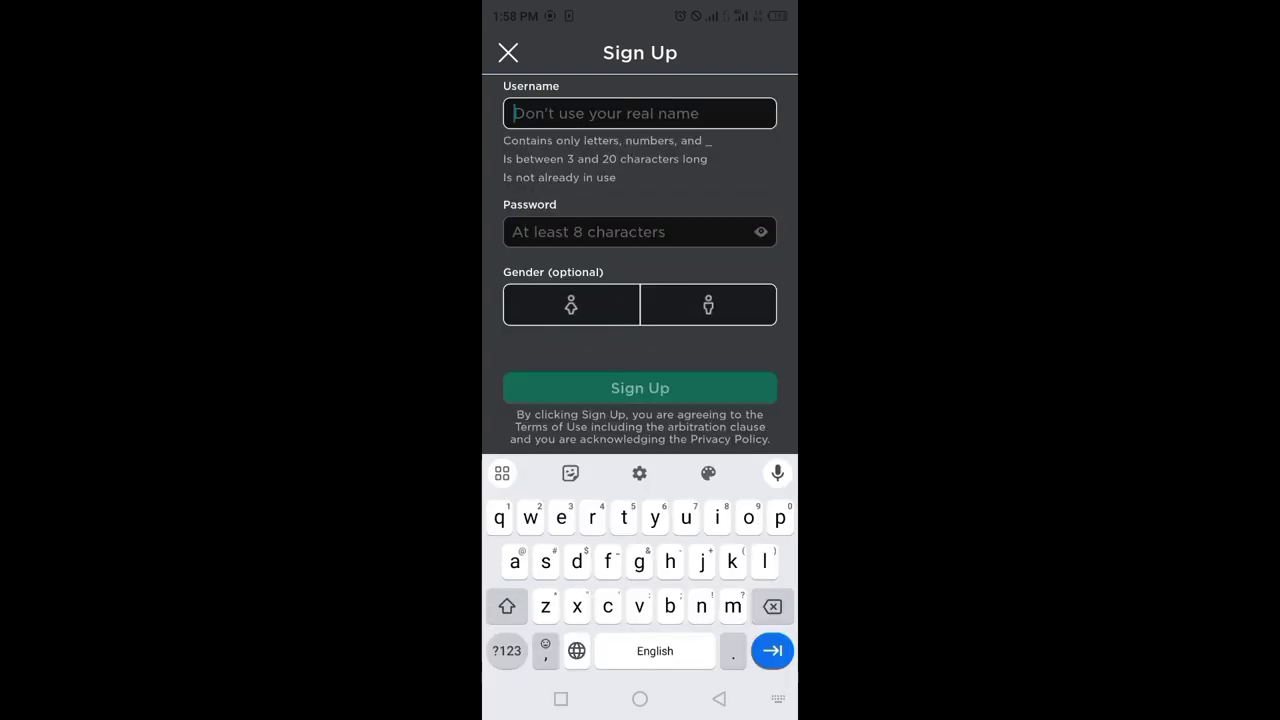
{"action": "type", "text": "xr"}
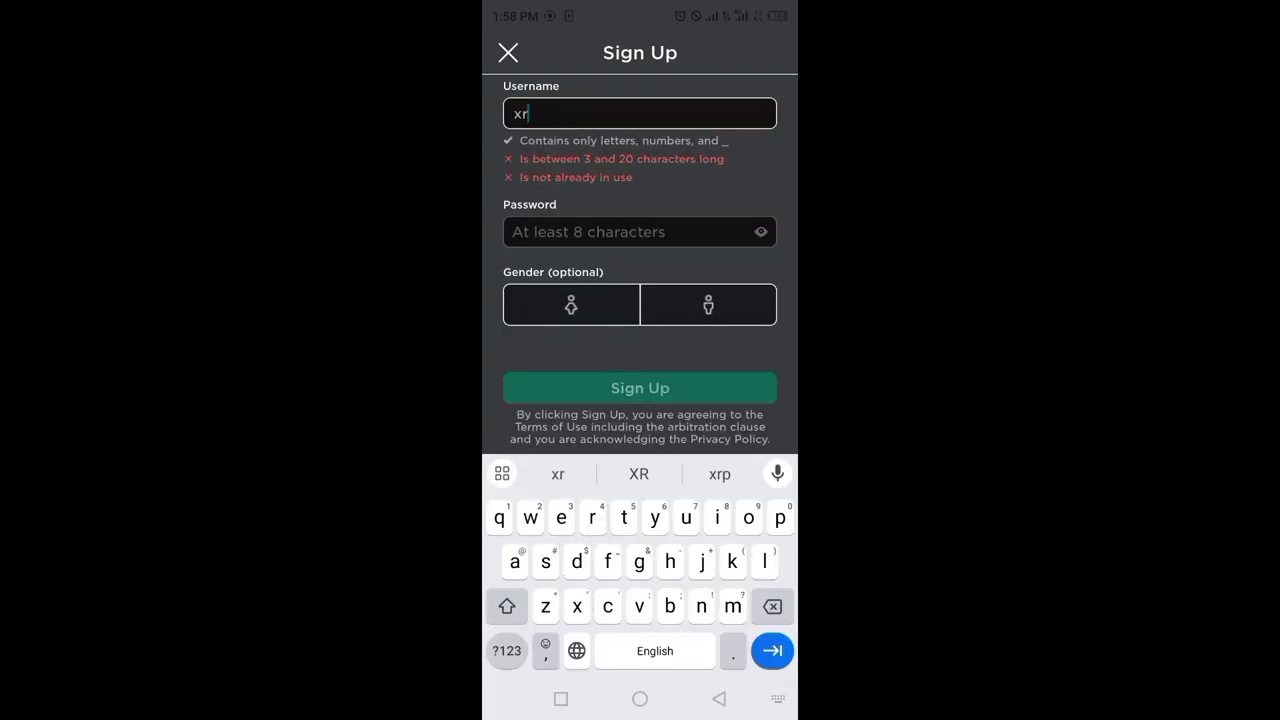
{"action": "type", "text": "io"}
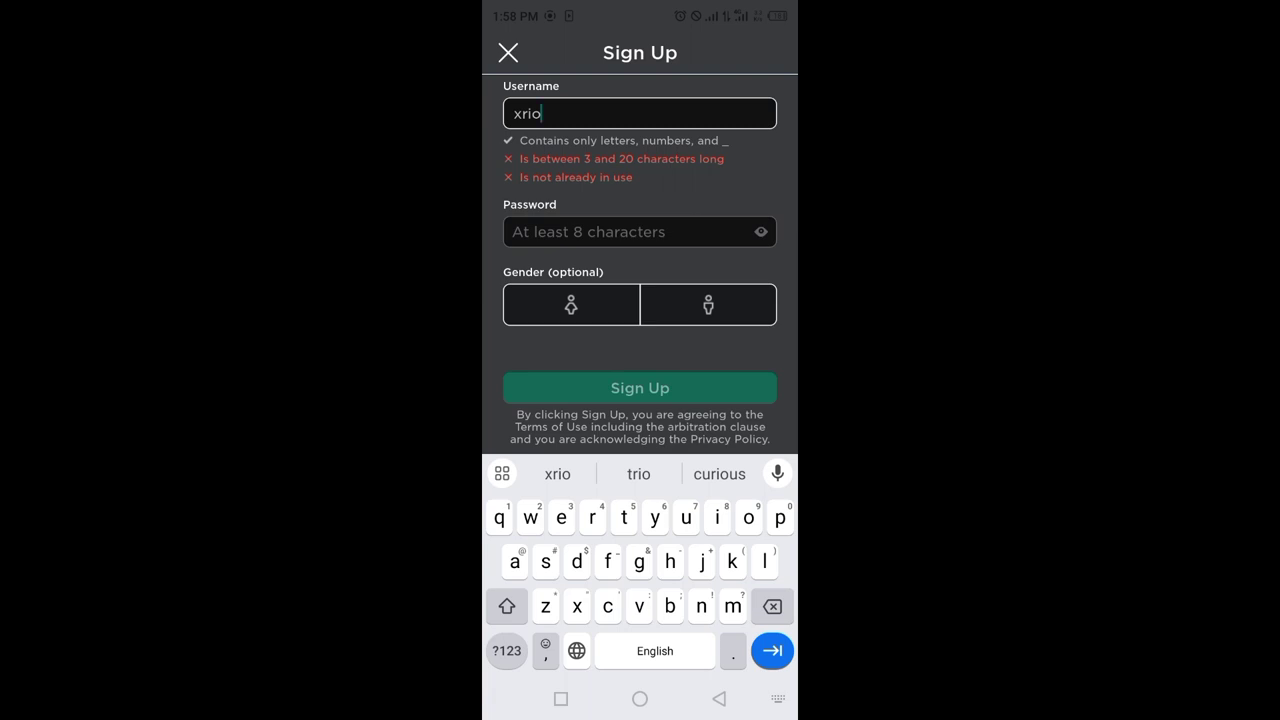
{"action": "type", "text": "1"}
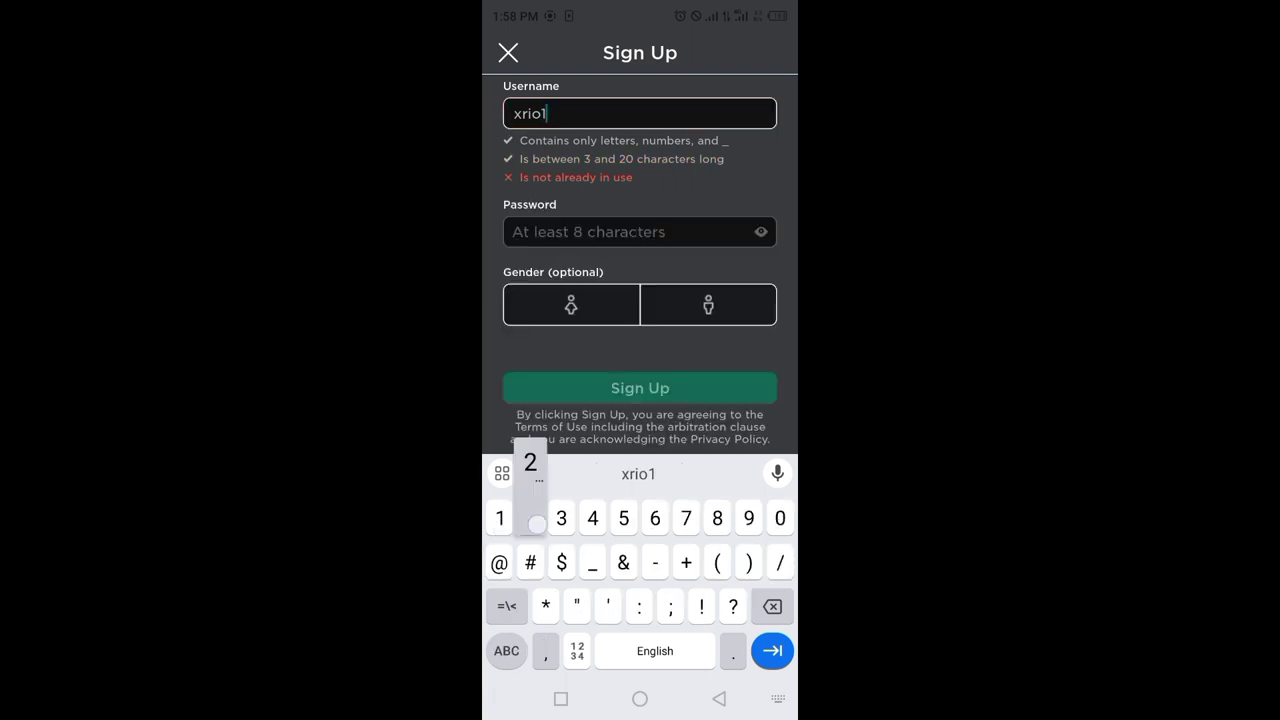
{"action": "type", "text": "23"}
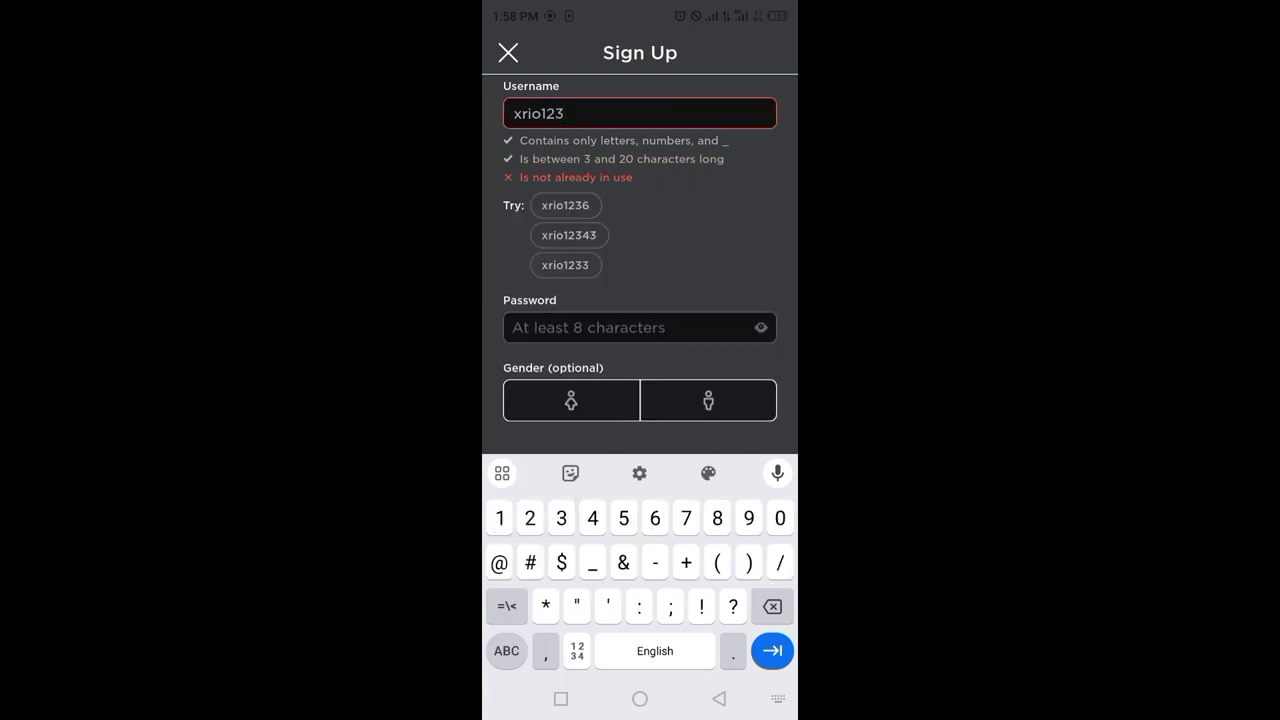
{"action": "left_click", "coordinate": [568, 236]}
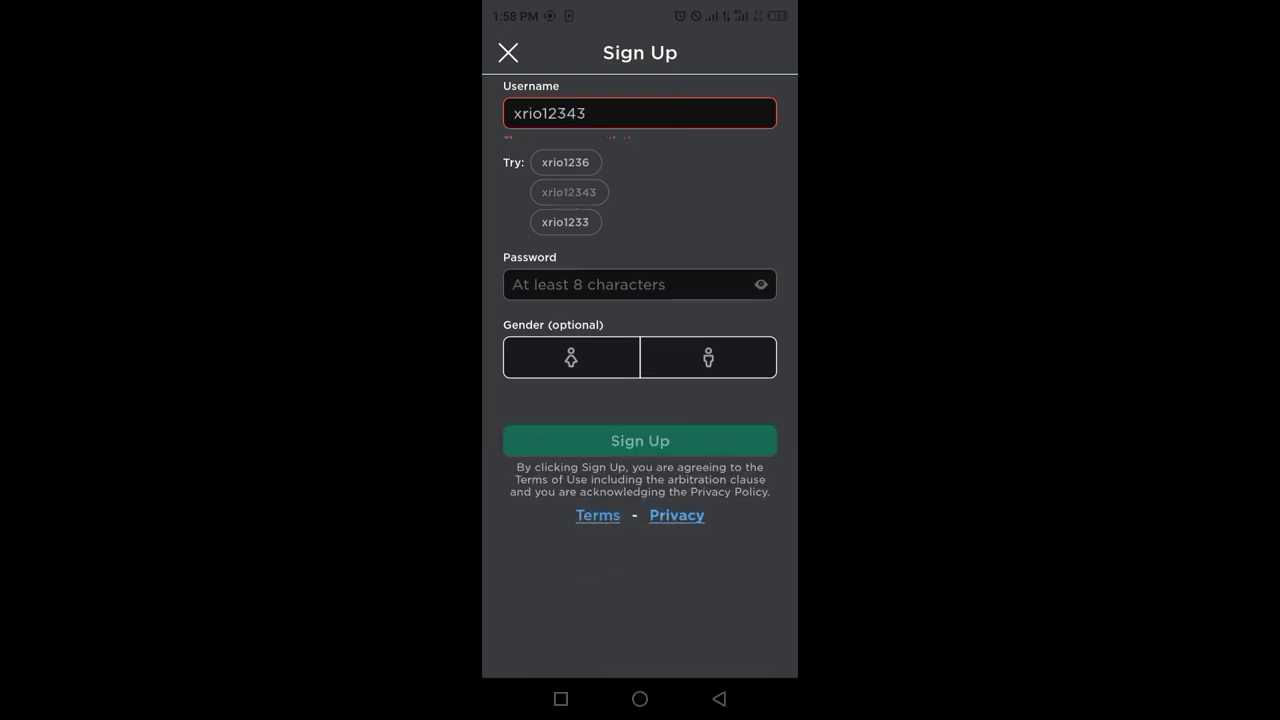
{"action": "left_click", "coordinate": [640, 284]}
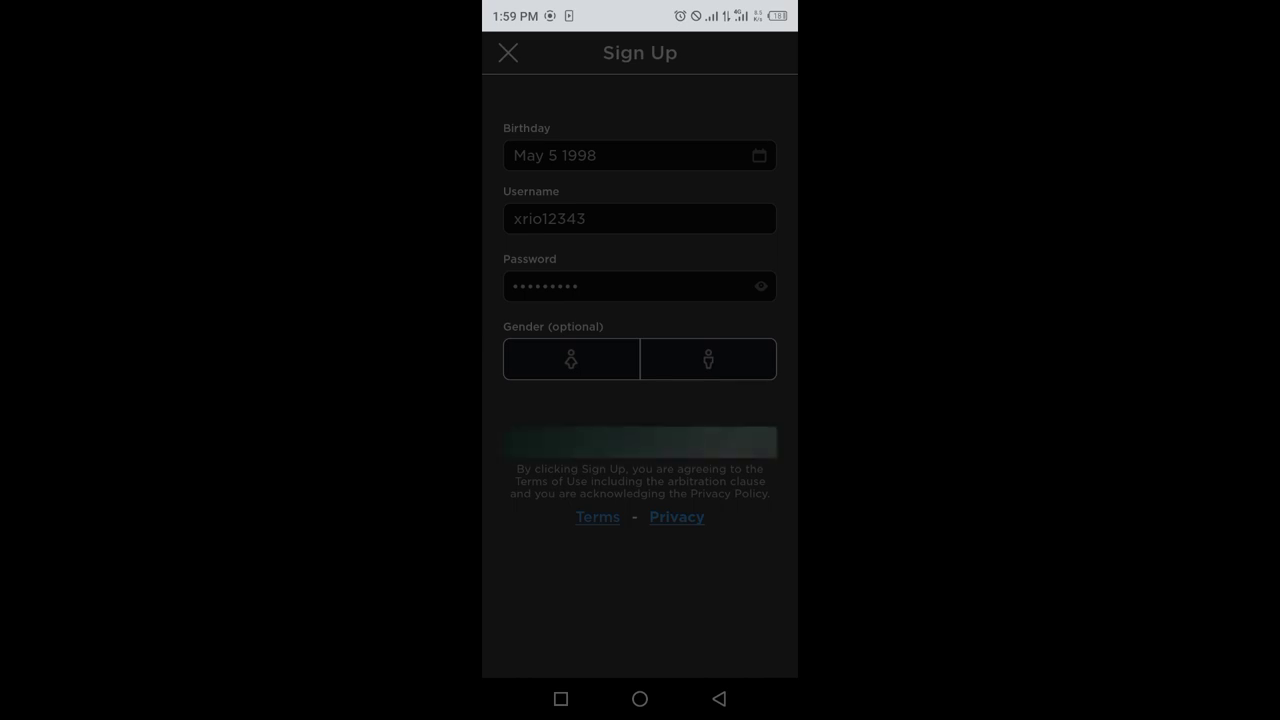
Submit the form to create the xrio12343 account and browse the More page of account sections.
{"action": "left_click", "coordinate": [640, 442]}
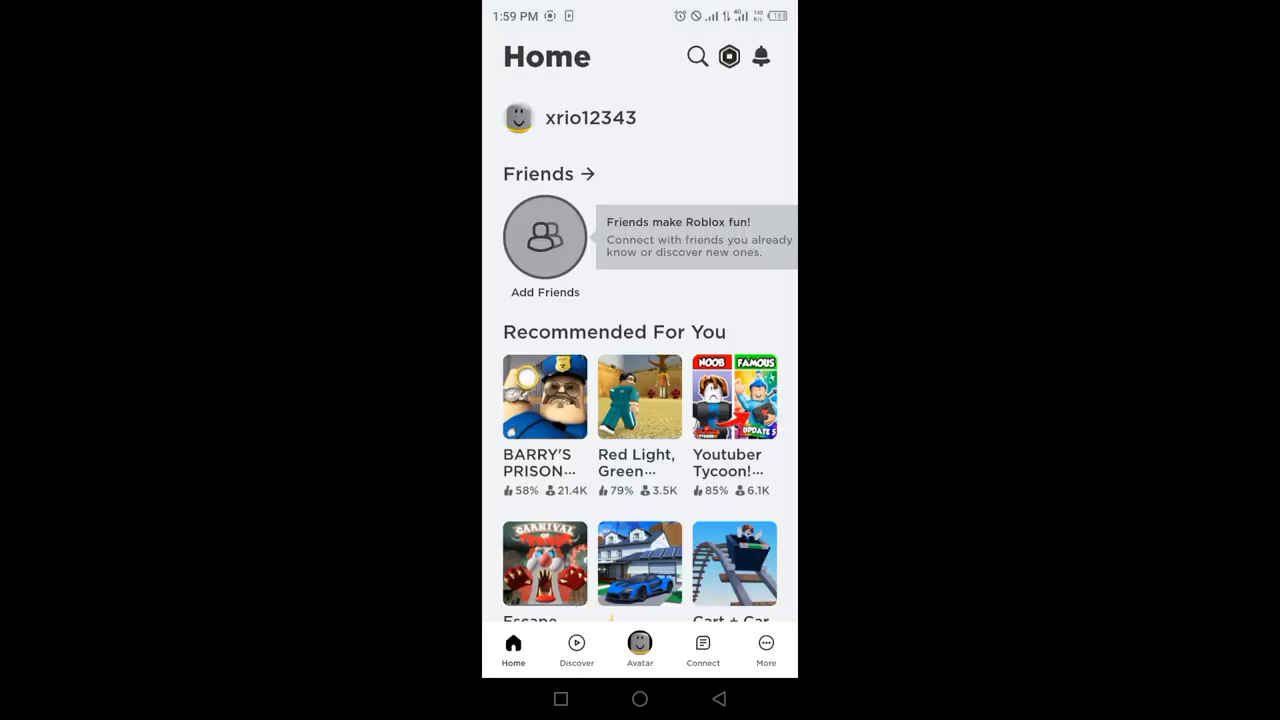
{"action": "left_click", "coordinate": [766, 648]}
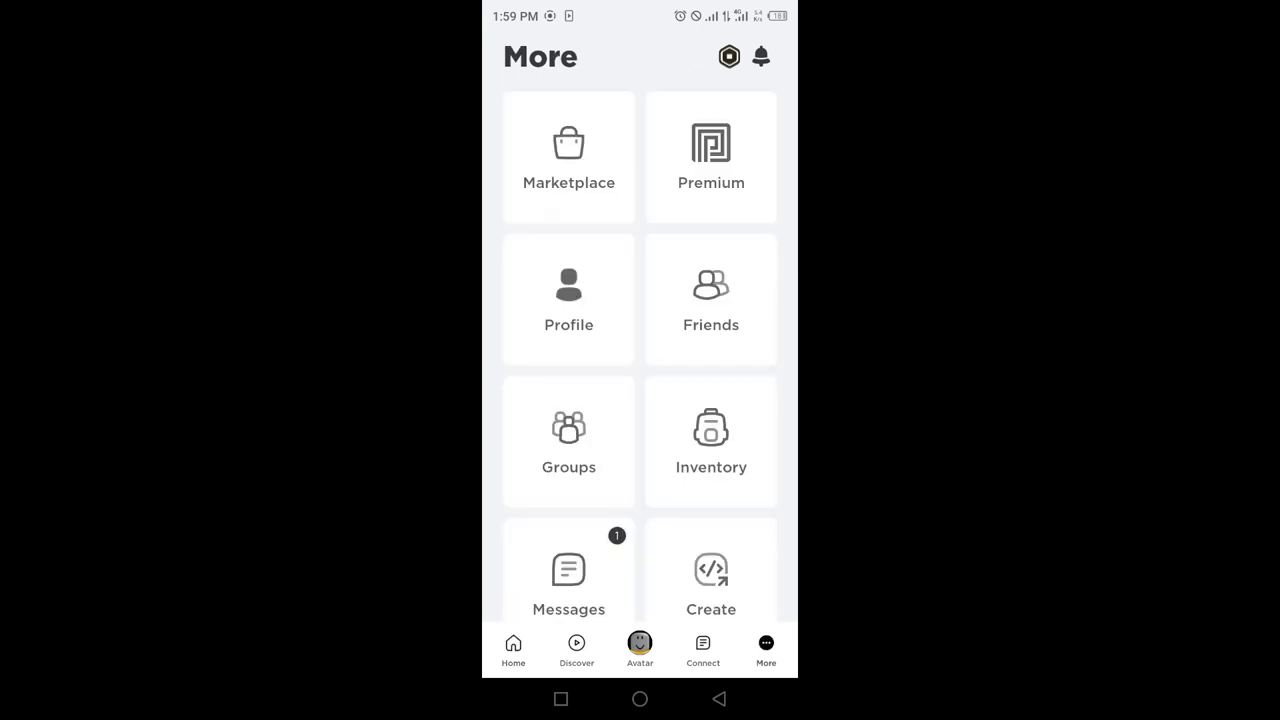
{"action": "scroll", "scroll_direction": "down", "scroll_amount": 3}
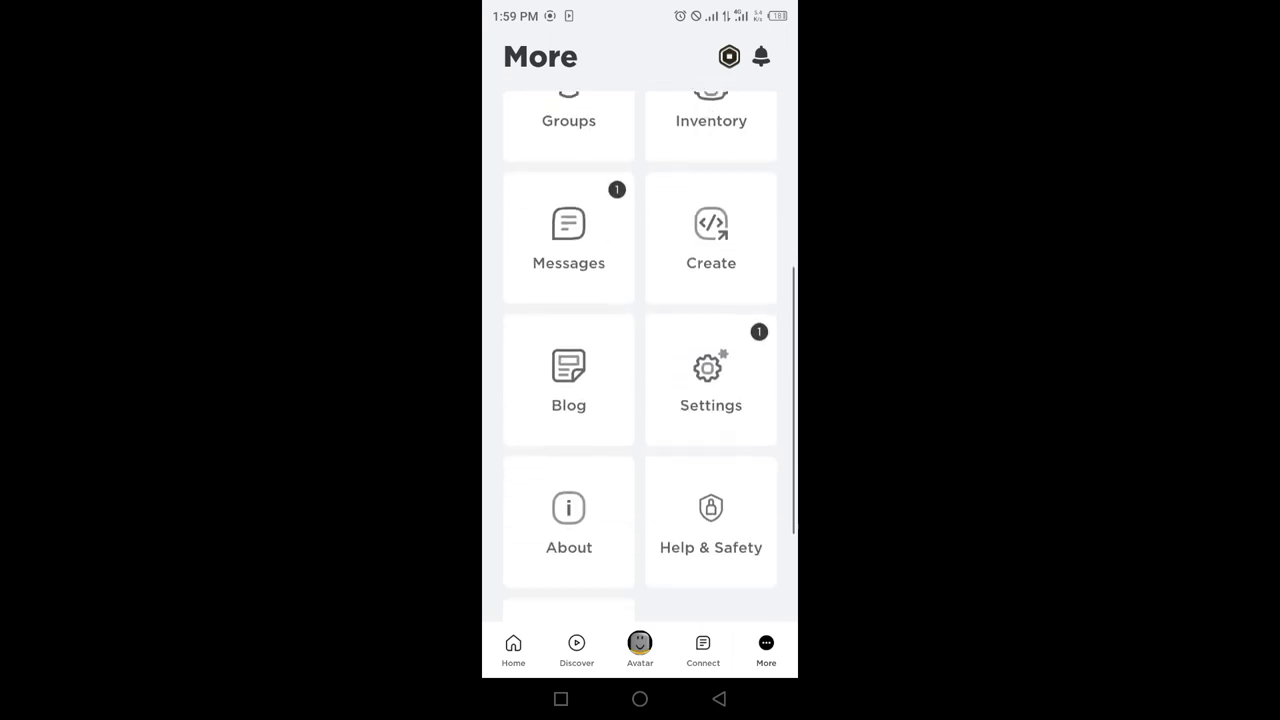
{"action": "scroll", "scroll_direction": "down", "scroll_amount": 3}
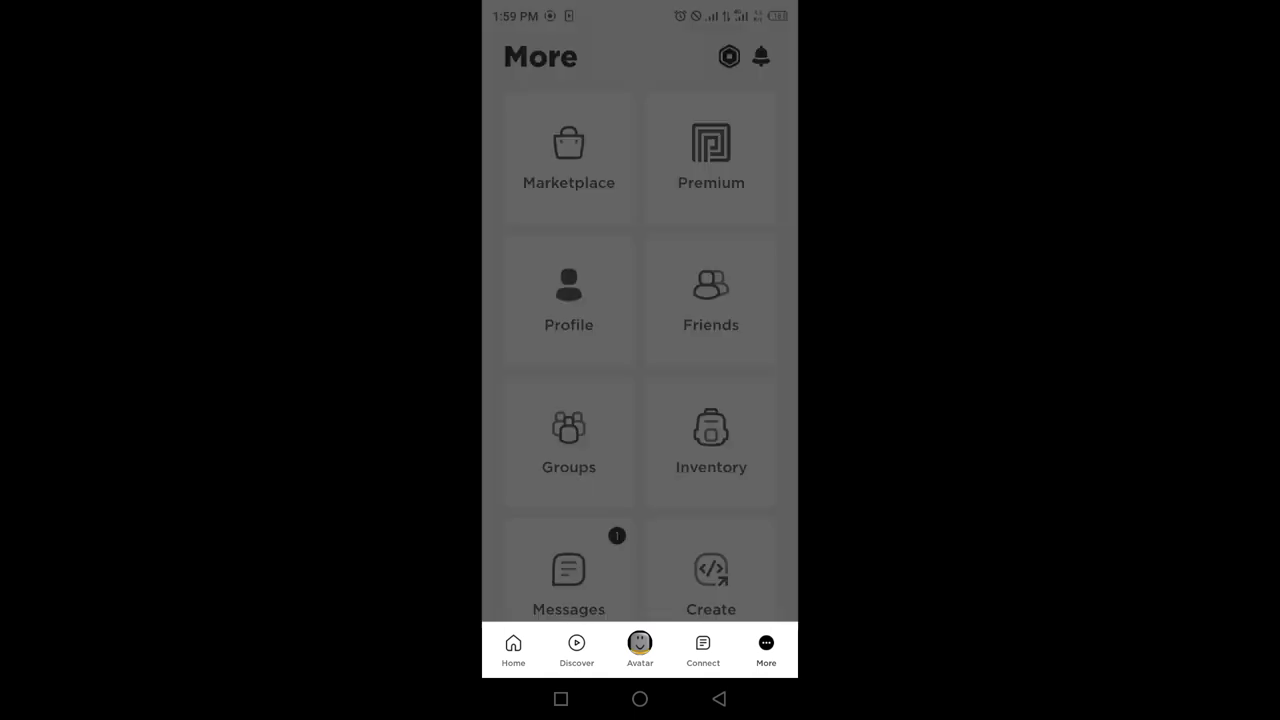
View the Premium membership page with the Premium 450 plan at $4.99 a month and its benefits.
{"action": "left_click", "coordinate": [712, 156]}
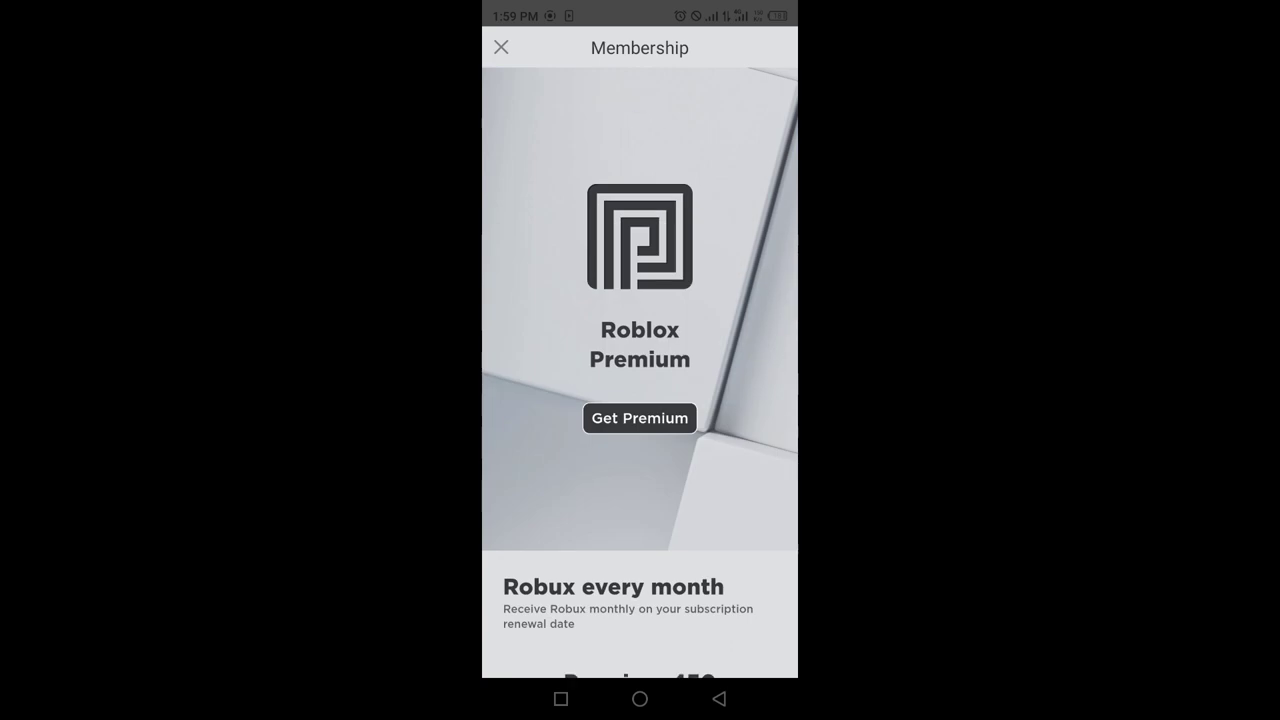
{"action": "scroll", "scroll_direction": "down", "scroll_amount": 3}
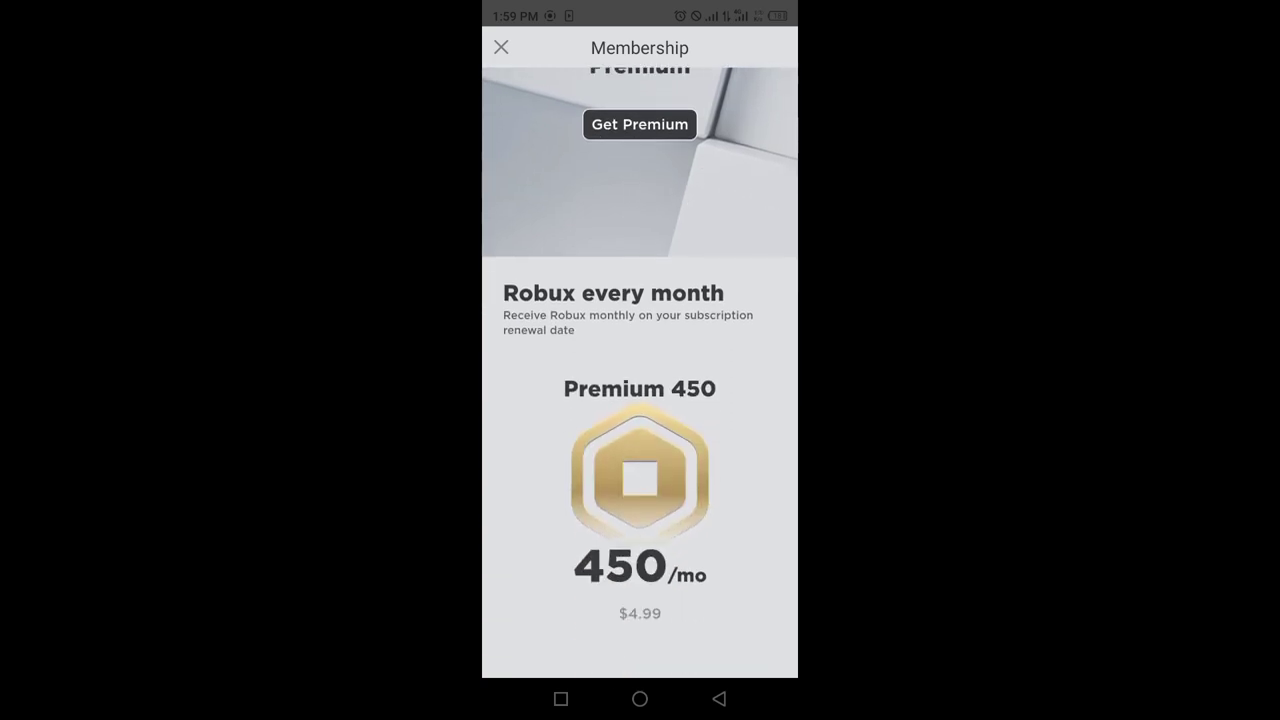
{"action": "scroll", "scroll_direction": "down", "scroll_amount": 3}
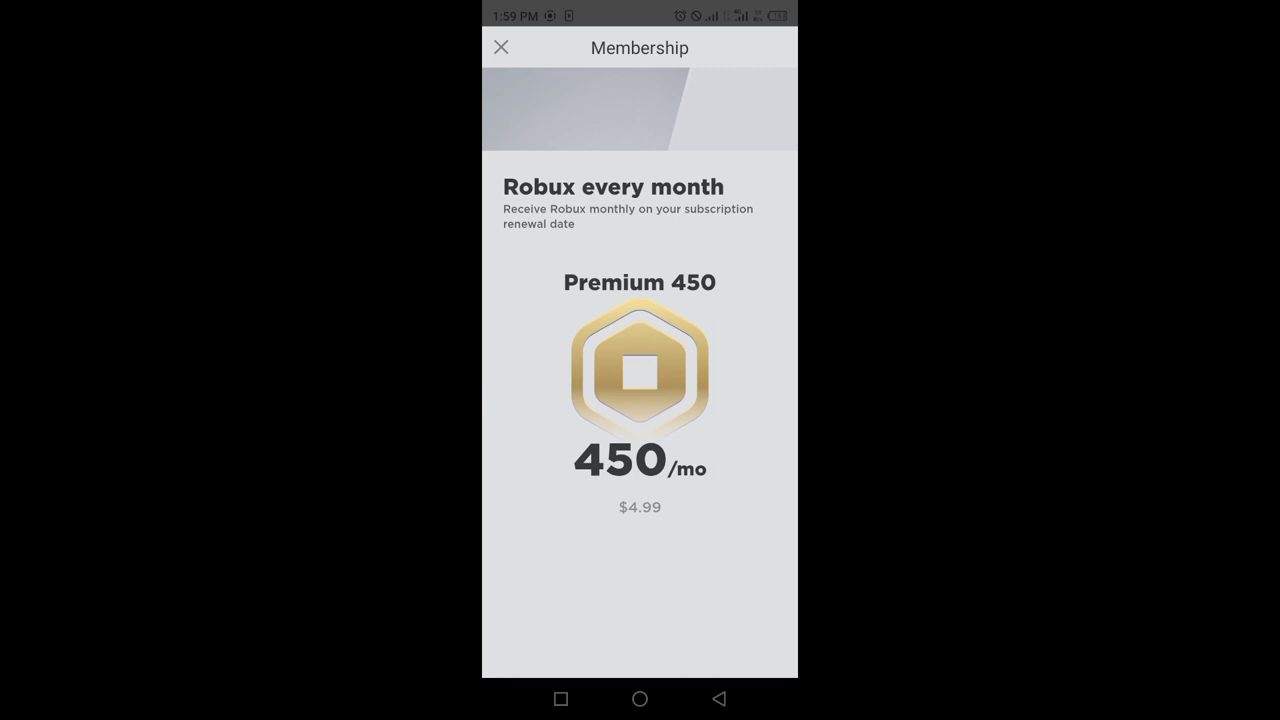
{"action": "scroll", "scroll_direction": "down", "scroll_amount": 3}
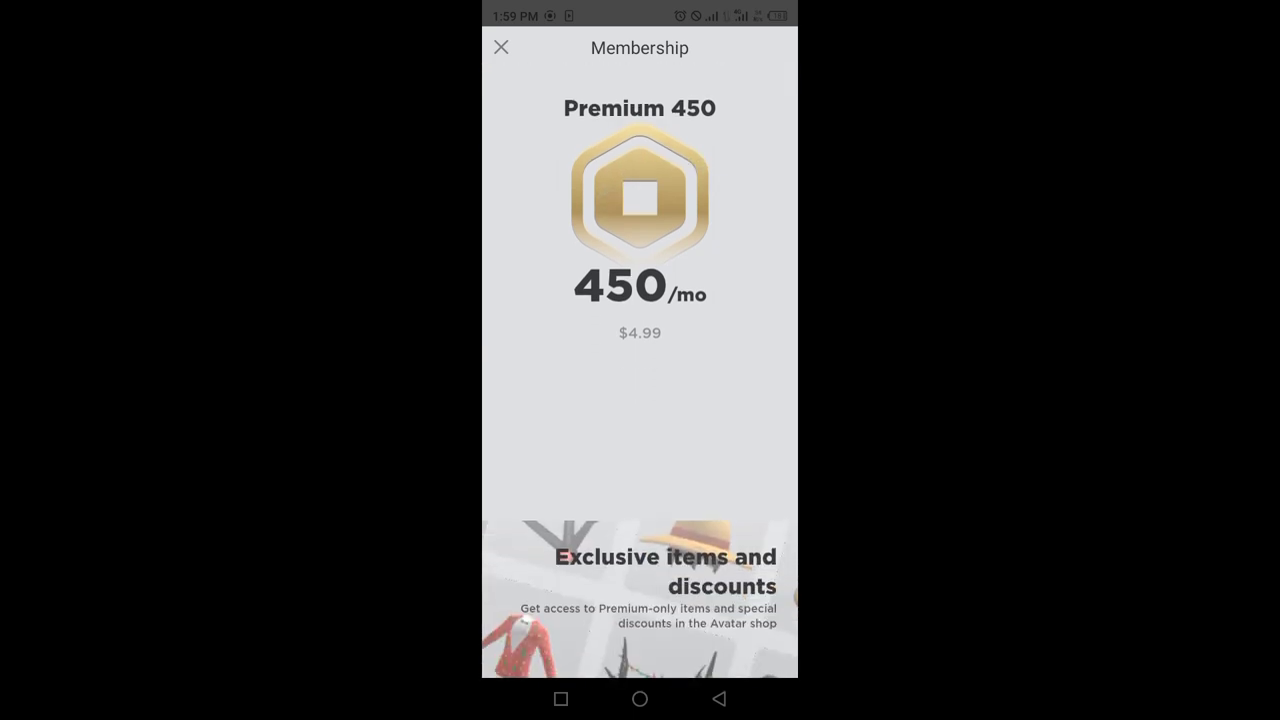
{"action": "scroll", "scroll_direction": "down", "scroll_amount": 3}
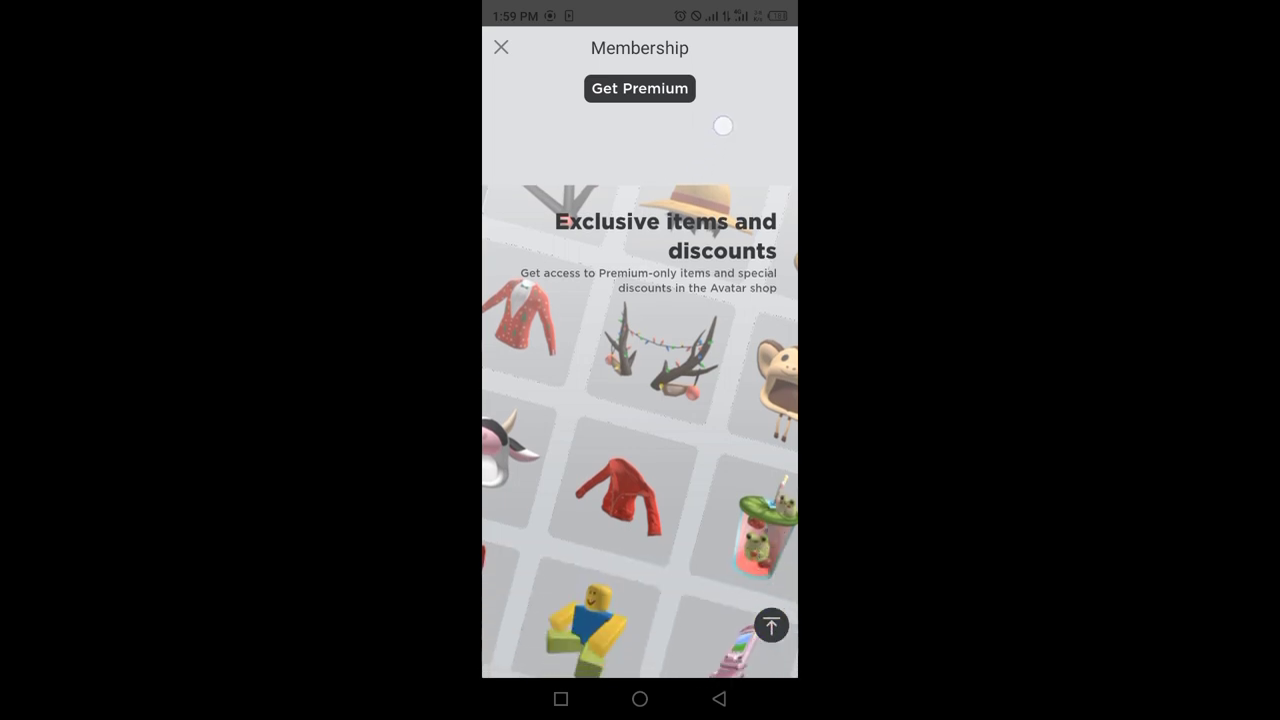
{"action": "scroll", "scroll_direction": "down", "scroll_amount": 3}
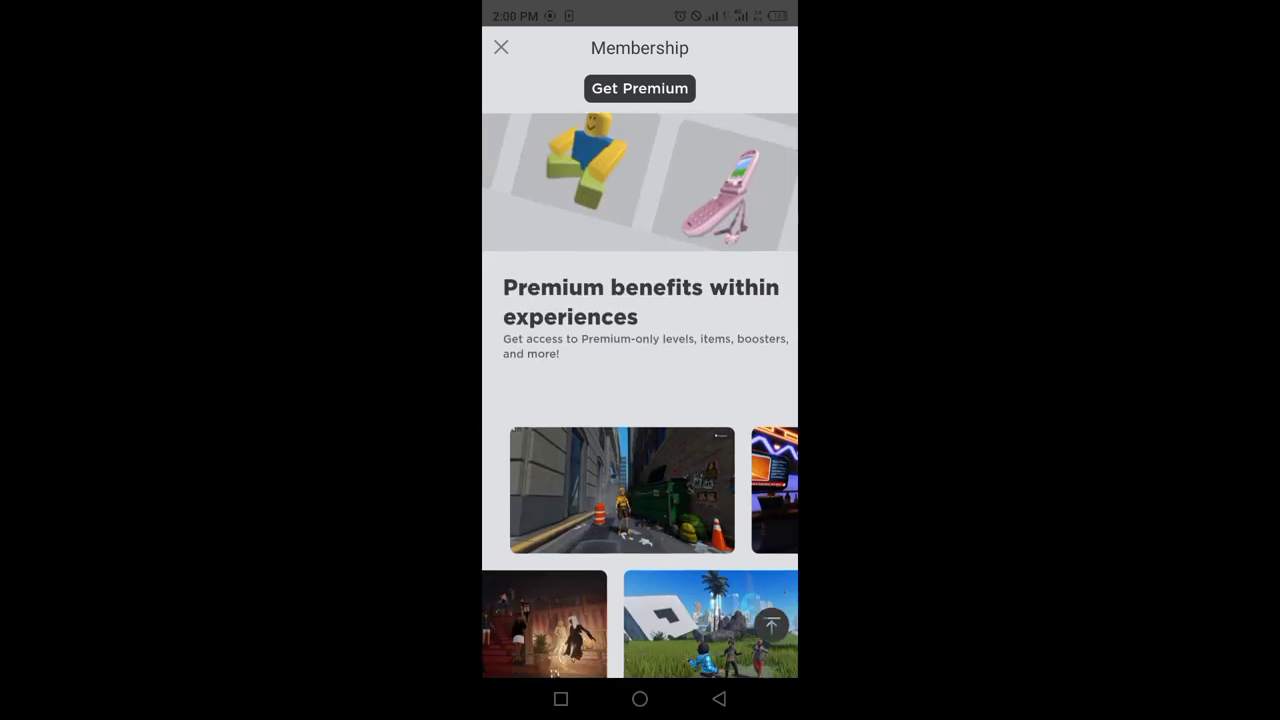
{"action": "scroll", "scroll_direction": "down", "scroll_amount": 3}
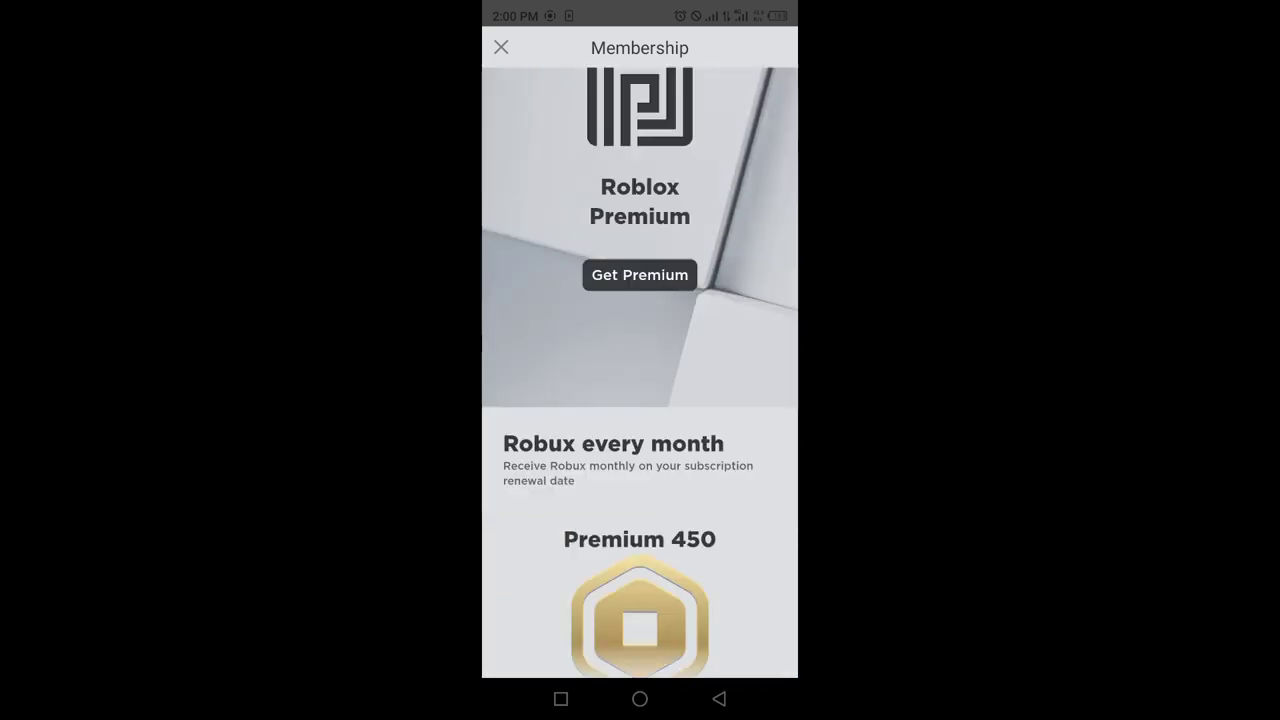
Choose Premium 450 at $4.99 monthly, agree to the purchase terms, and subscribe so checkout loads.
{"action": "left_click", "coordinate": [640, 276]}
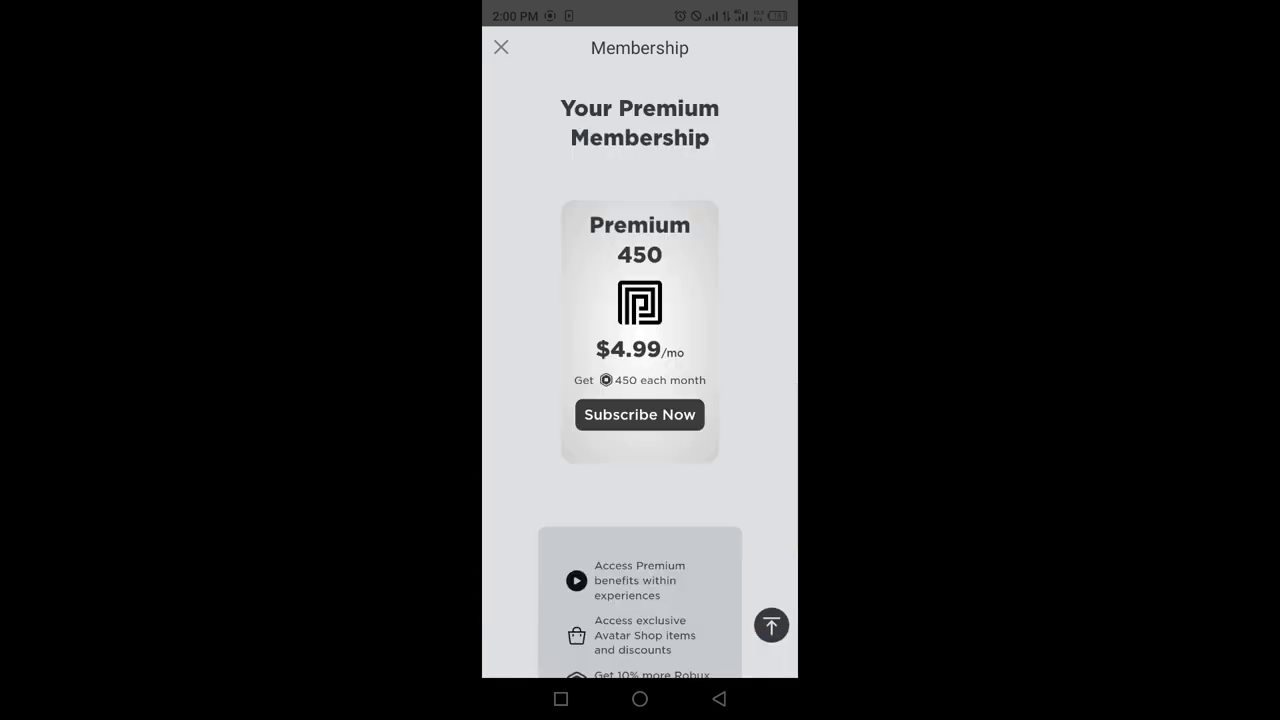
{"action": "left_click", "coordinate": [640, 414]}
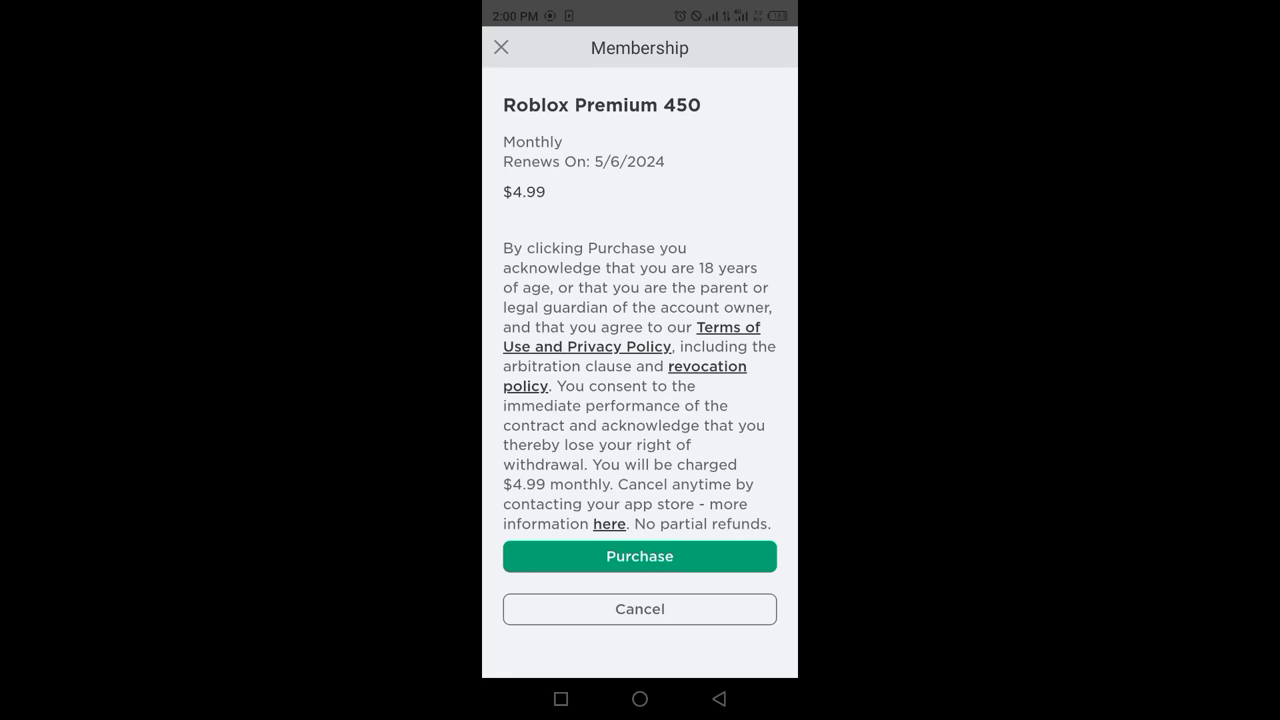
{"action": "left_click", "coordinate": [640, 556]}
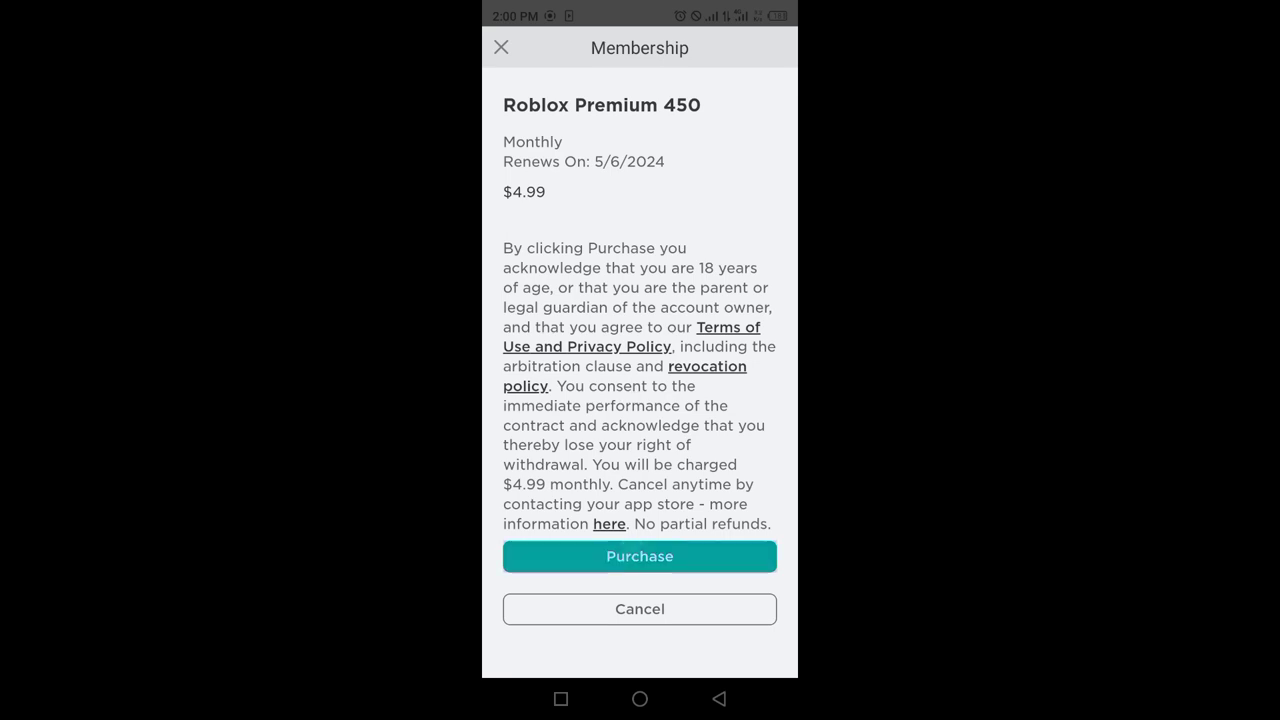
{"action": "left_click", "coordinate": [640, 556]}
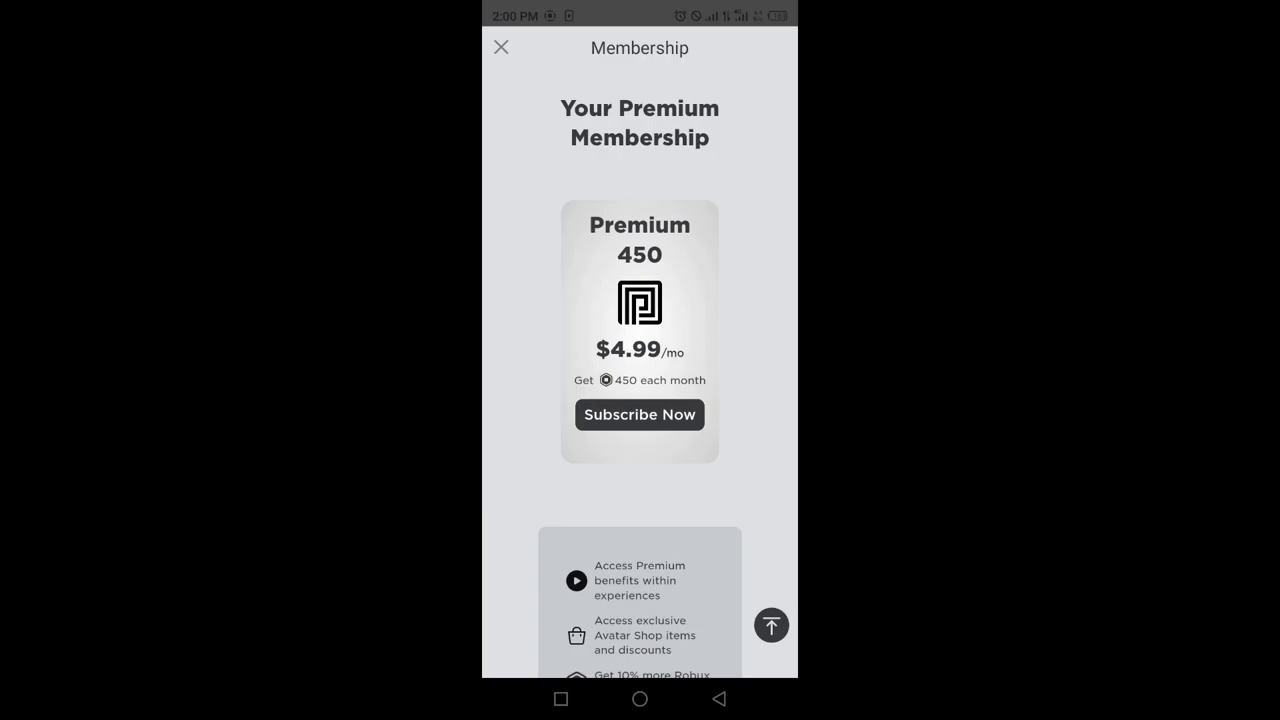
{"action": "left_click", "coordinate": [640, 414]}
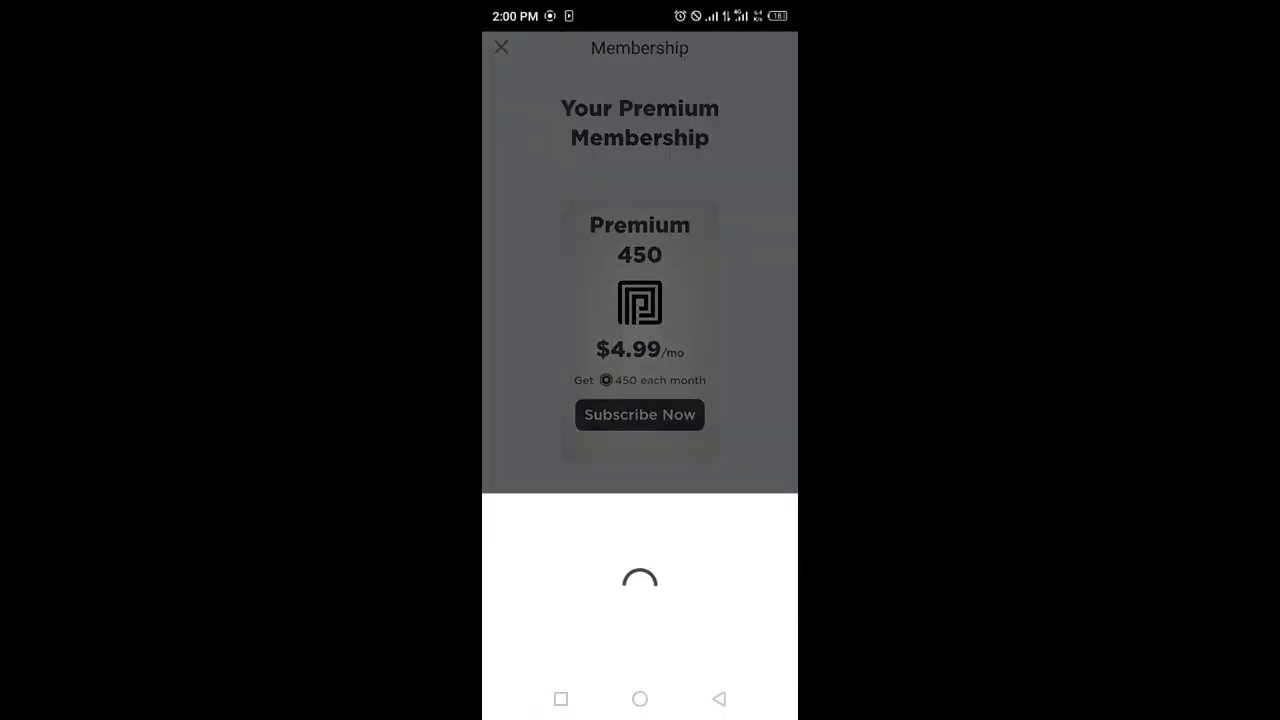
Show Google Play's payment methods for the Premium 450 checkout, listing the saved Visa card.
{"action": "left_click", "coordinate": [640, 414]}
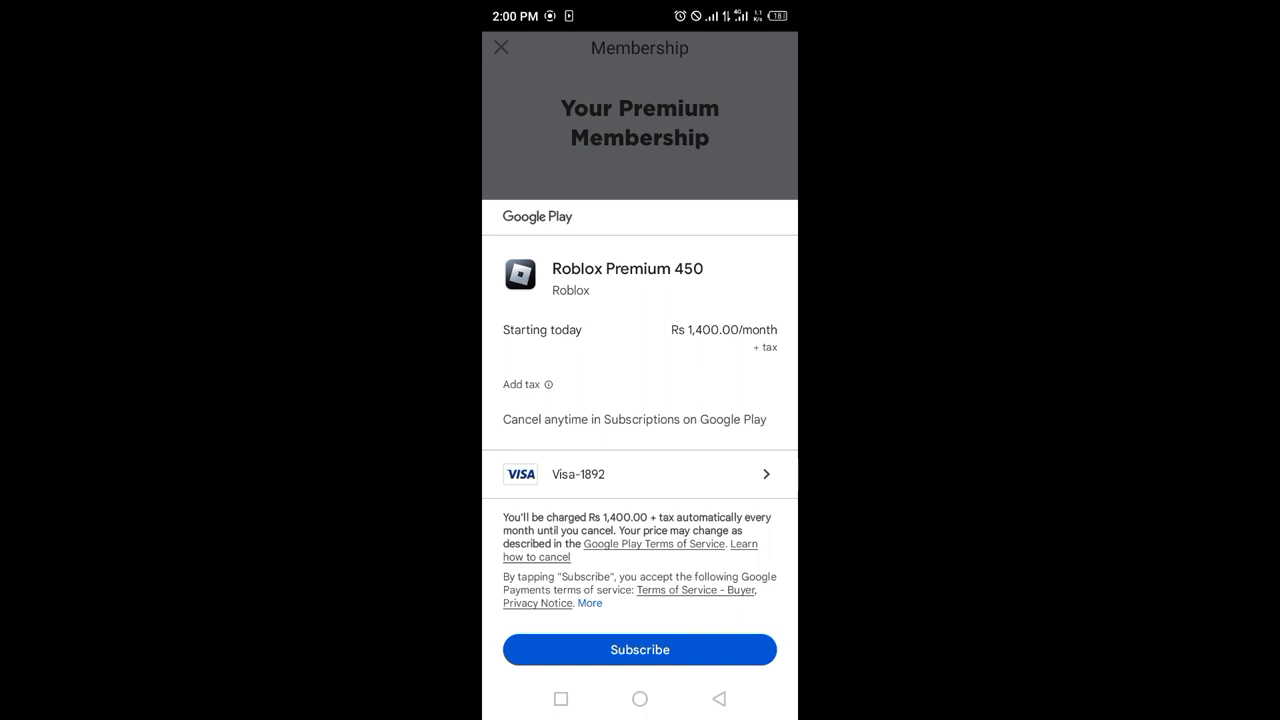
{"action": "left_click", "coordinate": [640, 474]}
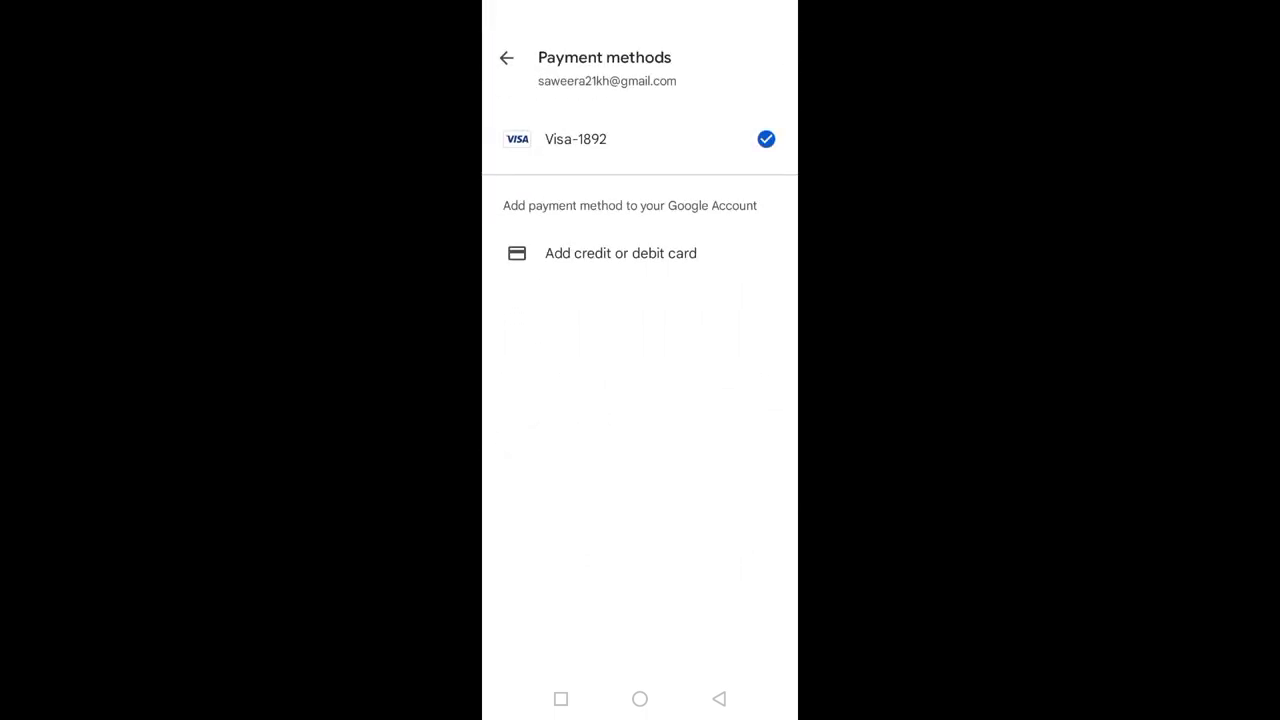